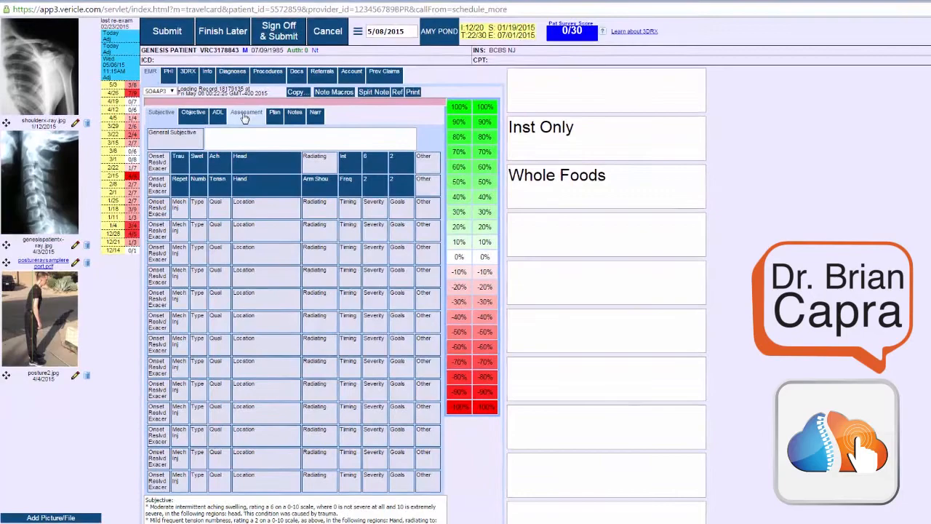
Step: Add Cervicalgia (723.1) and Somat Dys (739.1) from the Cervical diagnosis grid to the Assessment
click(246, 113)
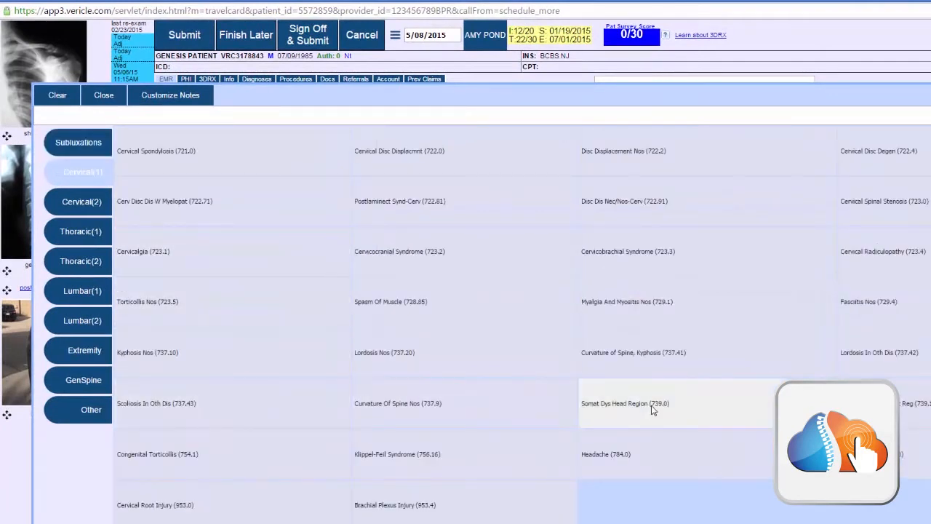
mouse_move(735, 390)
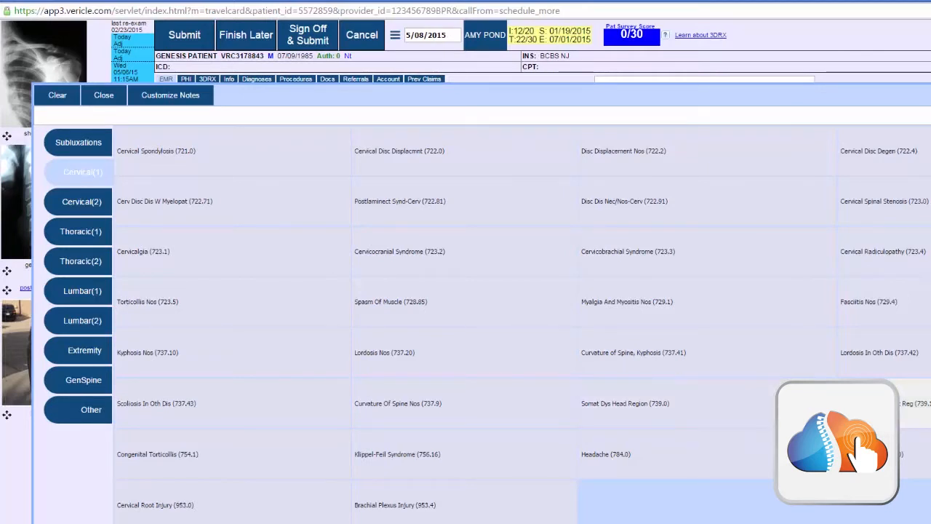
click(625, 403)
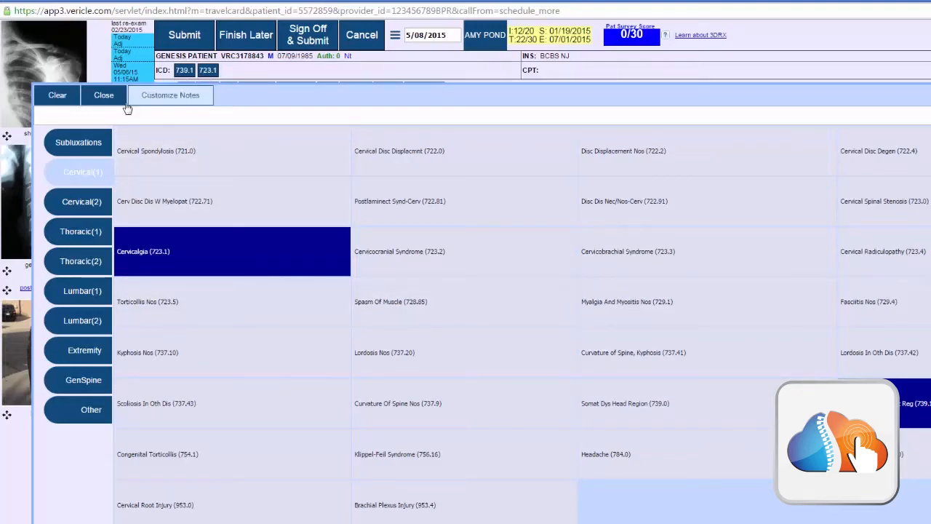
click(103, 95)
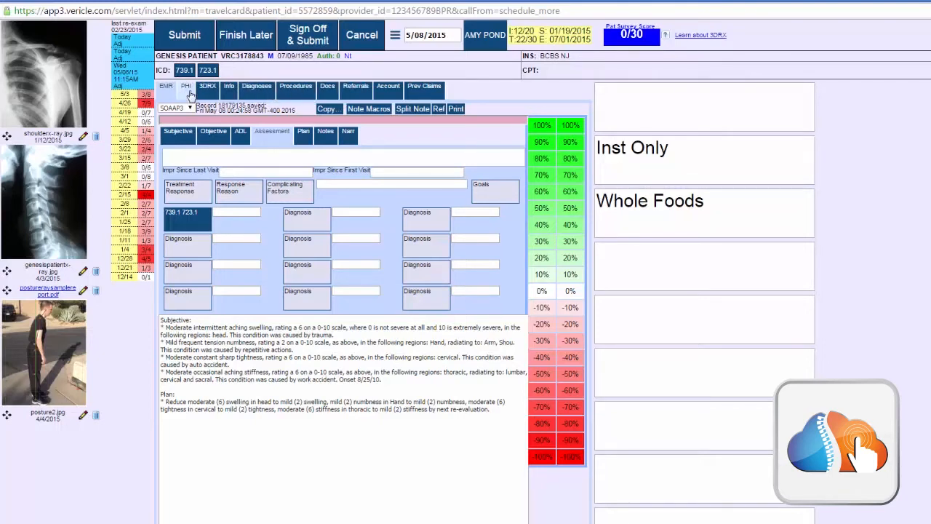
mouse_move(311, 146)
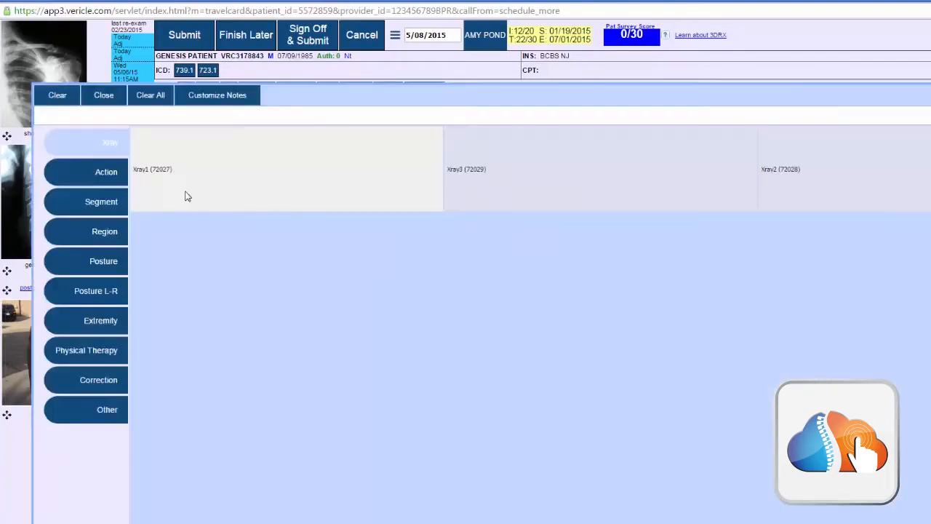
Step: Select Adjust1 (98940) from the Action category and close the procedure picker
click(106, 171)
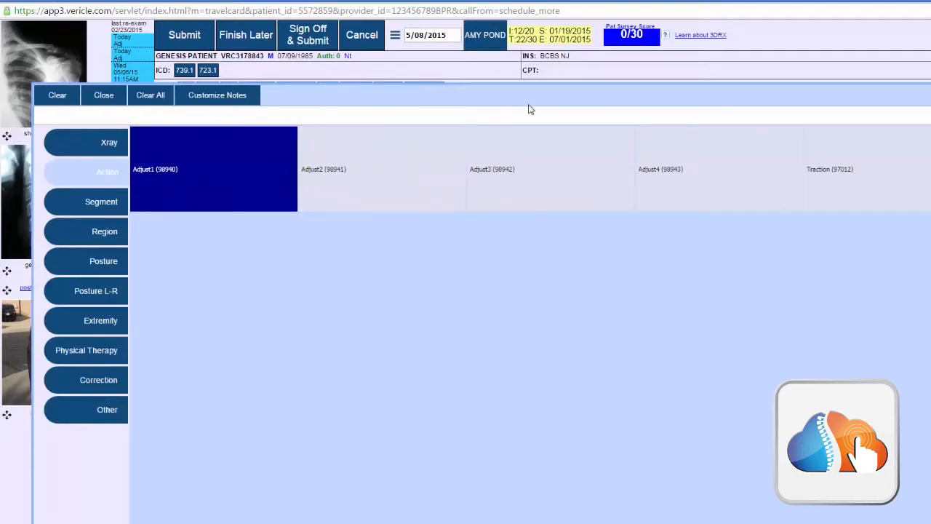
mouse_move(608, 80)
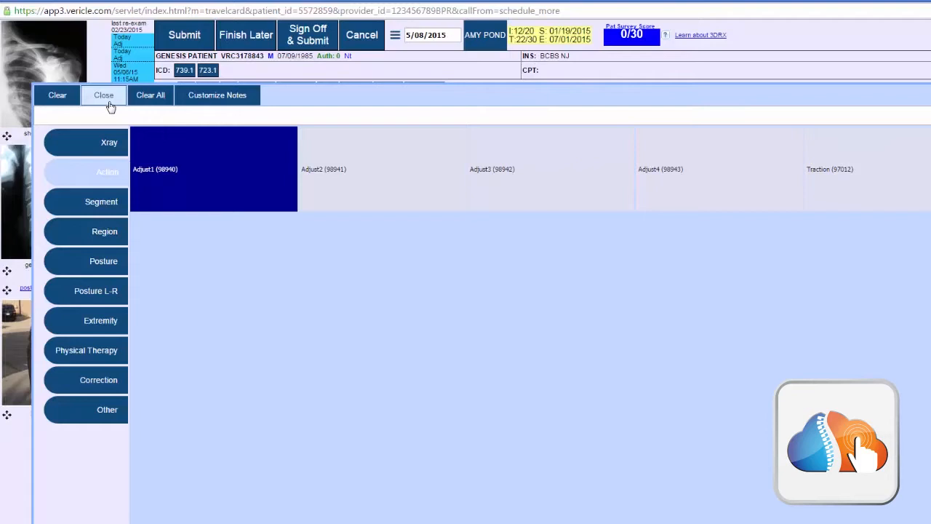
click(104, 95)
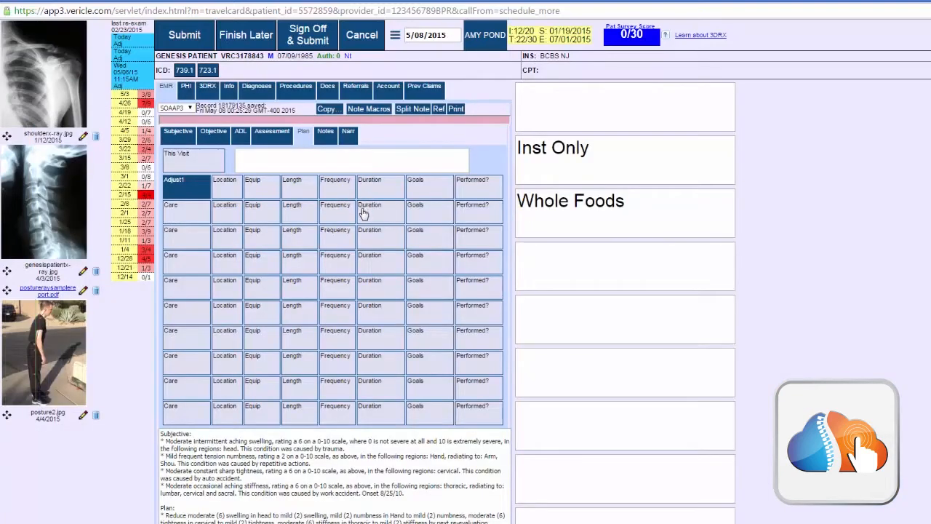
mouse_move(188, 266)
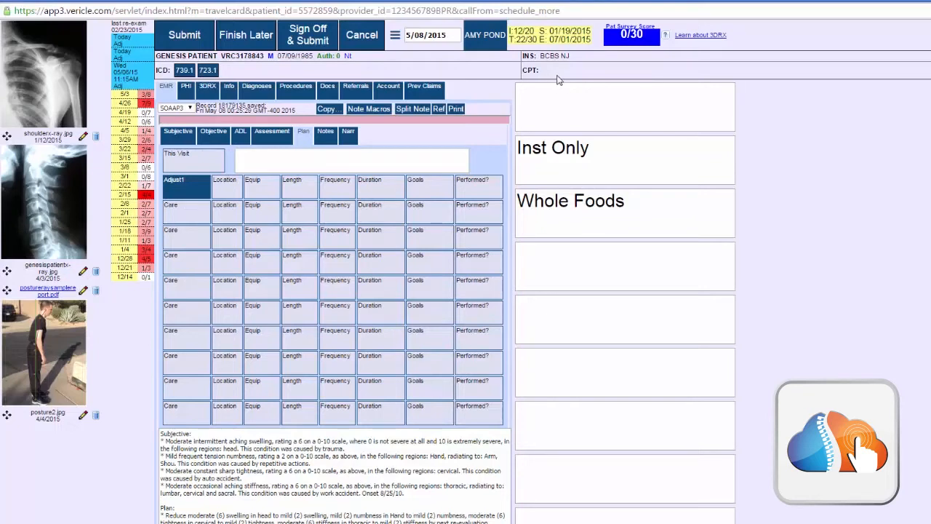
mouse_move(572, 75)
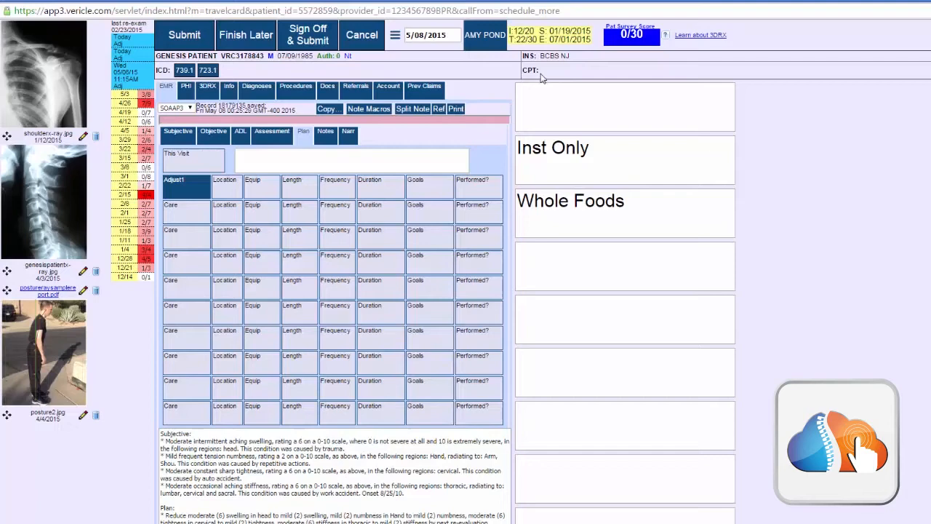
Step: Add 97012 Appl Modality Traction Mechanical from the Procedures list to the CPT field
click(295, 88)
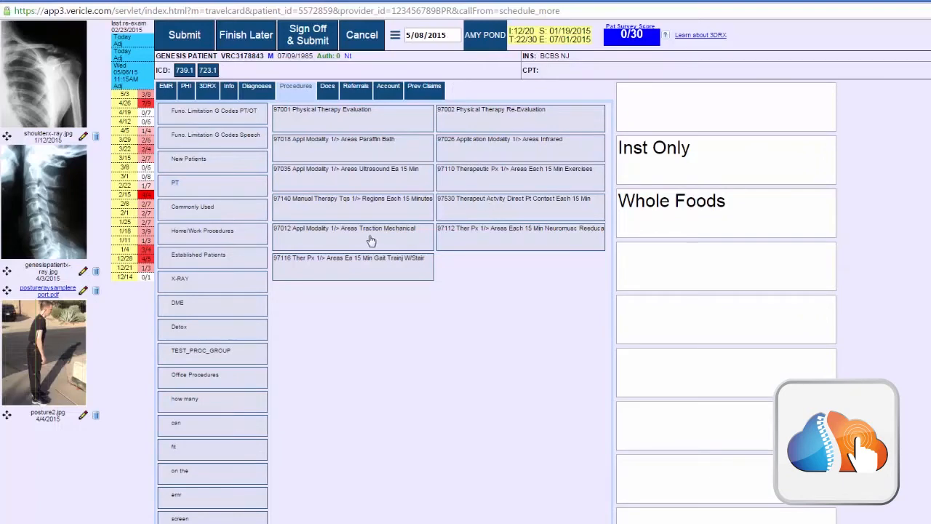
click(353, 227)
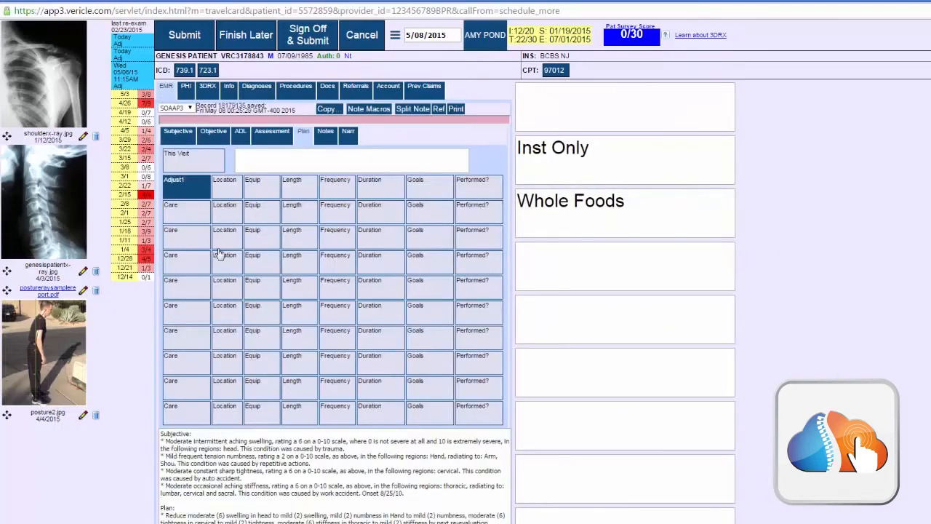
mouse_move(193, 210)
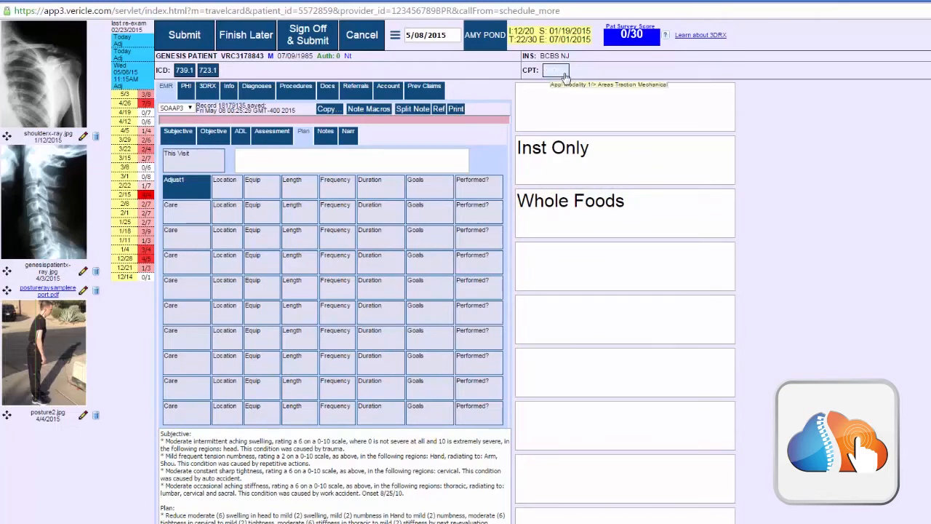
text(97012)
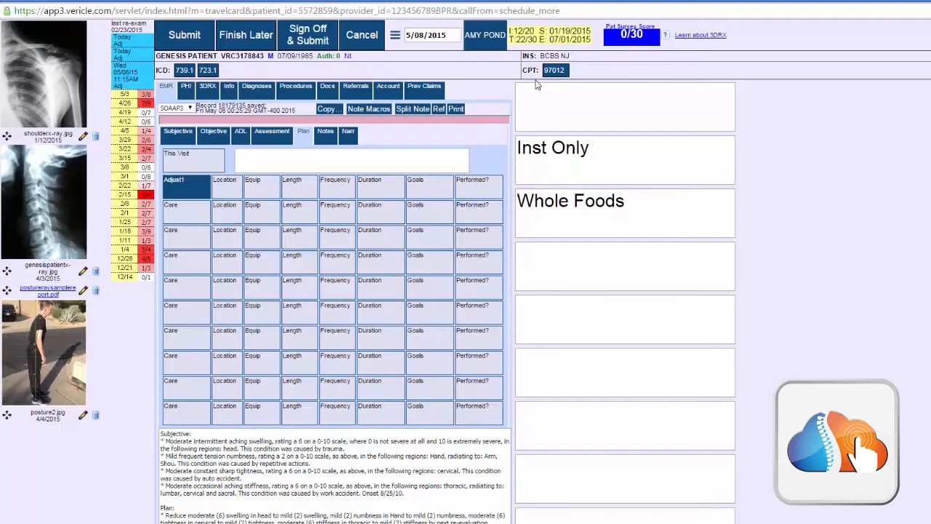
mouse_move(432, 246)
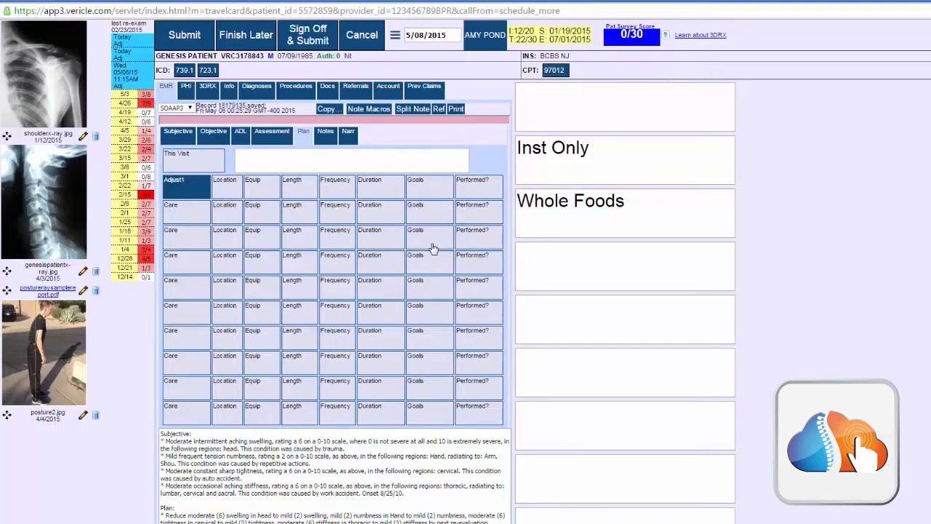
mouse_move(204, 270)
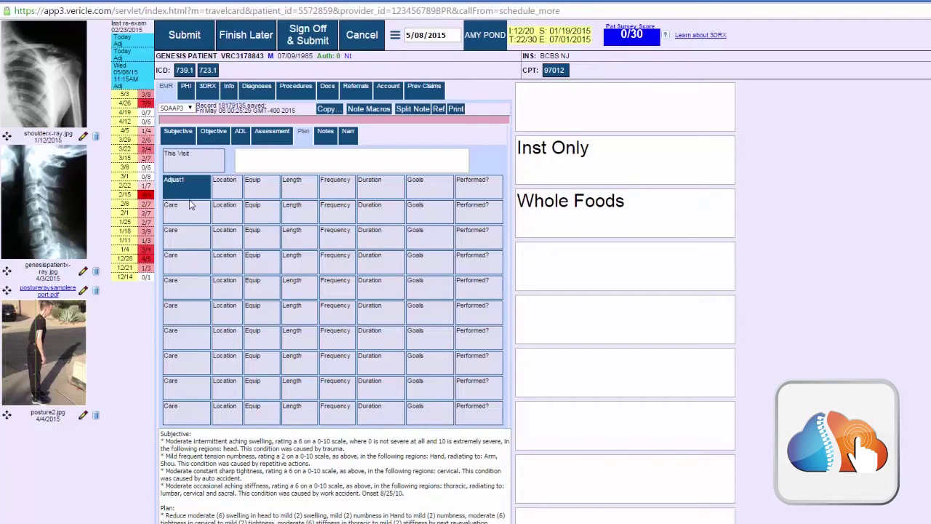
mouse_move(192, 216)
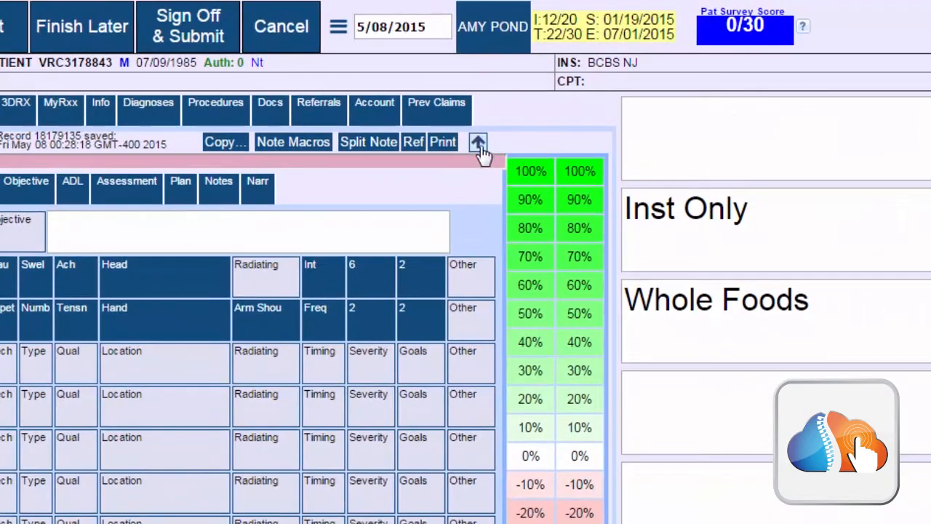
mouse_move(478, 142)
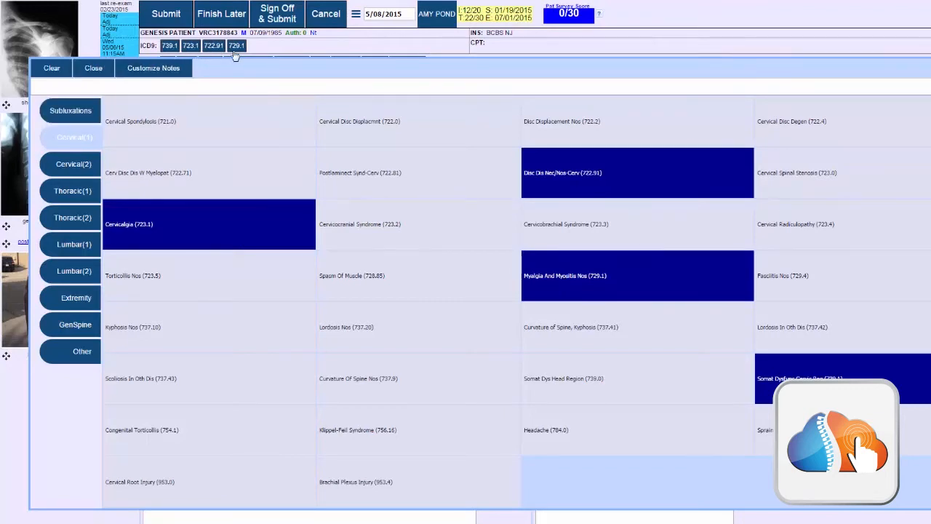
Step: Close the diagnosis picker after choosing 739.1, 723.1, 722.91 and 729.1
click(170, 46)
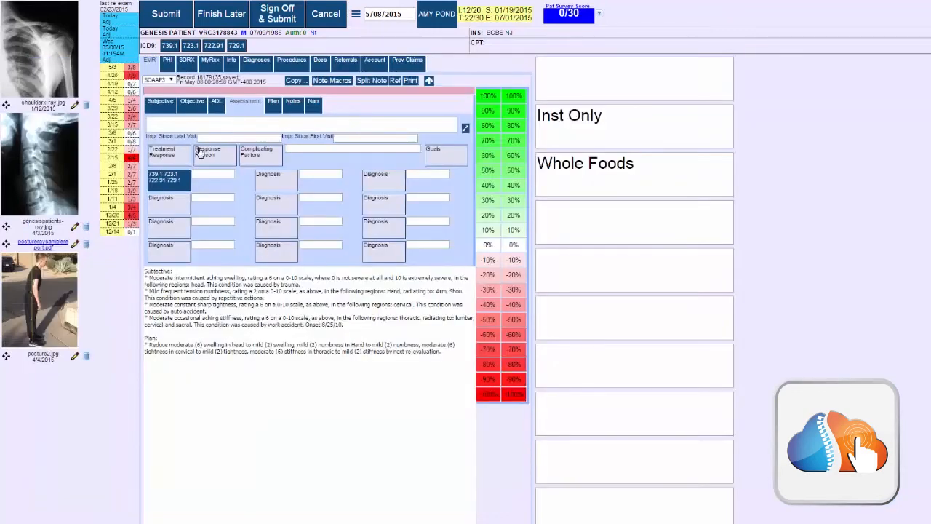
Step: Add Adjust1 (98940) and Traction (97012) to the Plan's first treatment entry
click(271, 104)
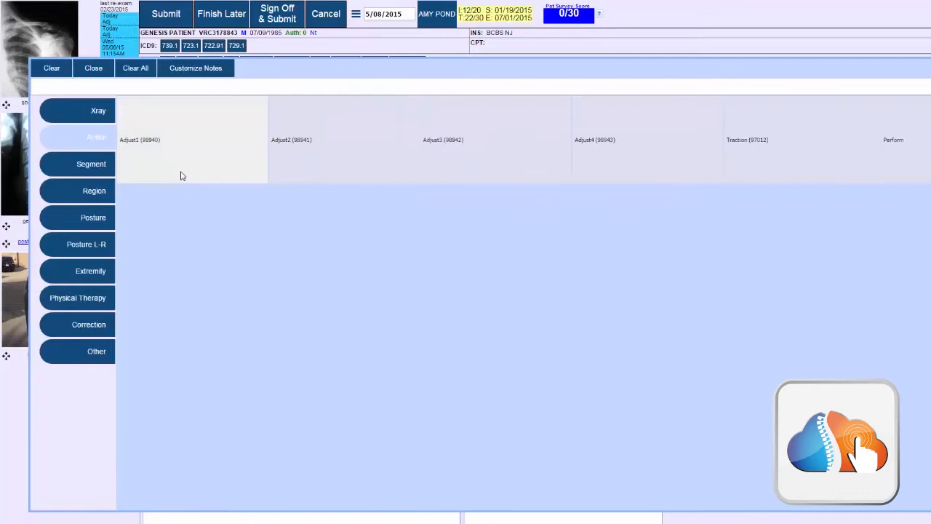
click(77, 298)
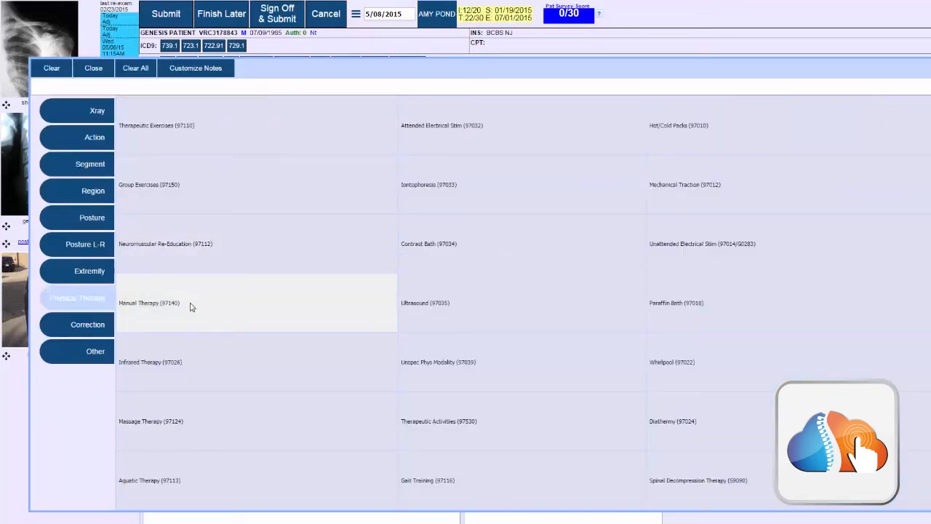
click(684, 184)
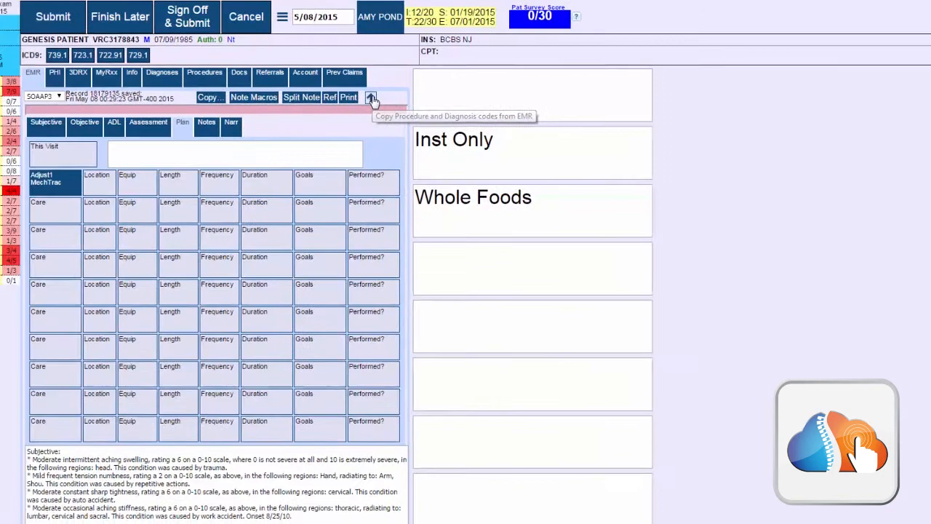
Step: Copy the EMR procedure and diagnosis codes into billing, confirming Yes to get 98940 and 97012
click(373, 96)
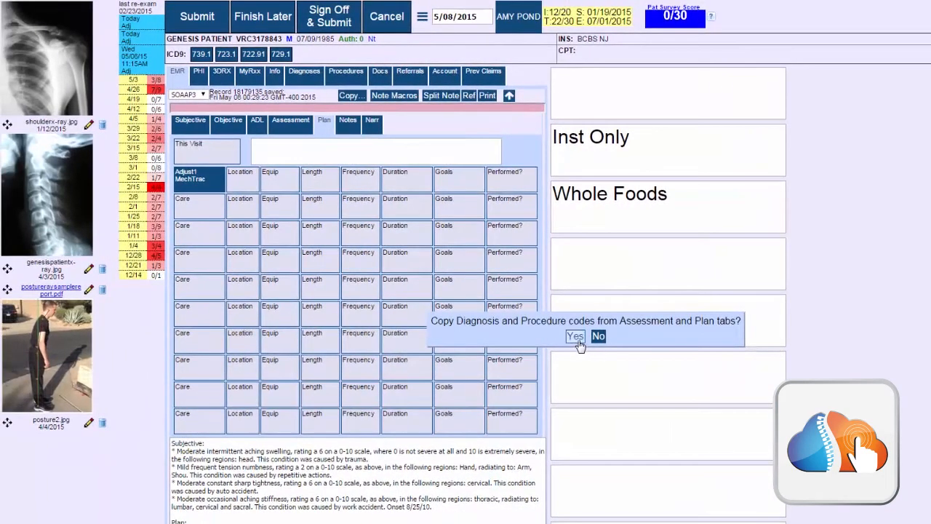
click(574, 336)
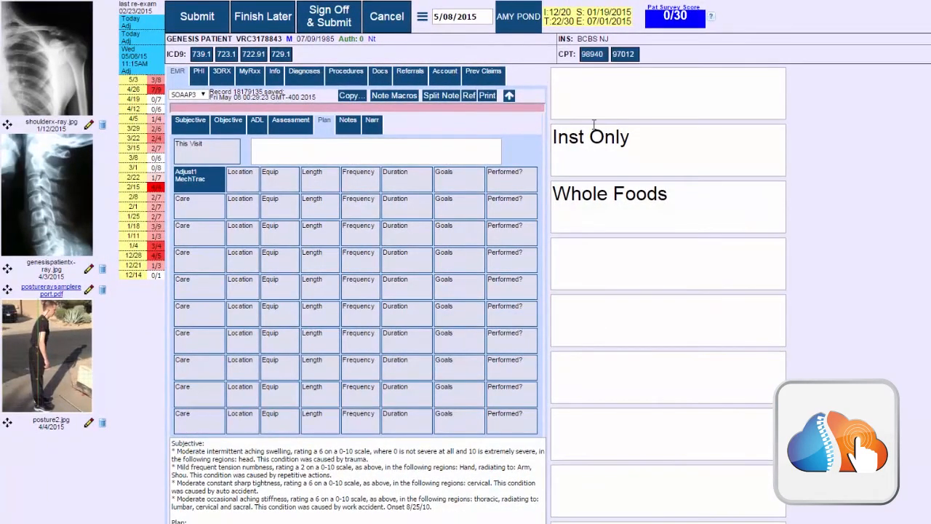
click(592, 54)
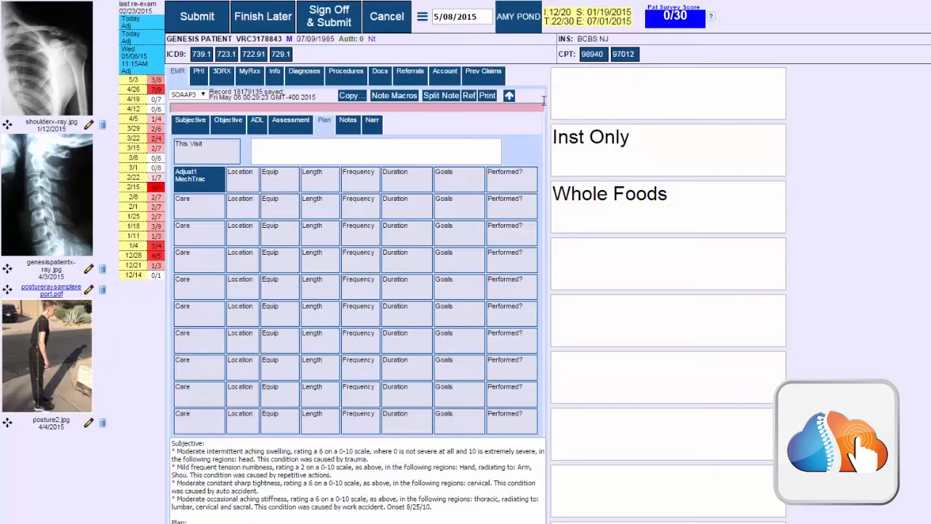
mouse_move(208, 182)
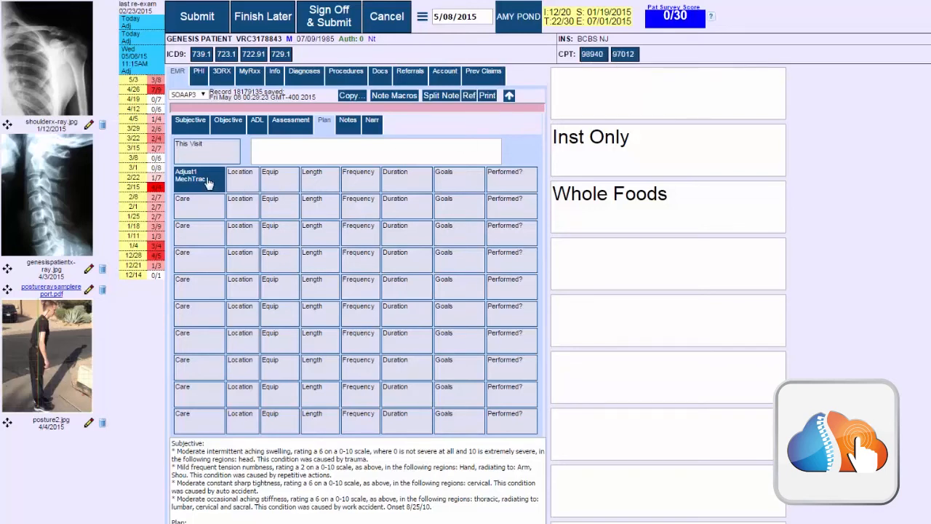
mouse_move(199, 207)
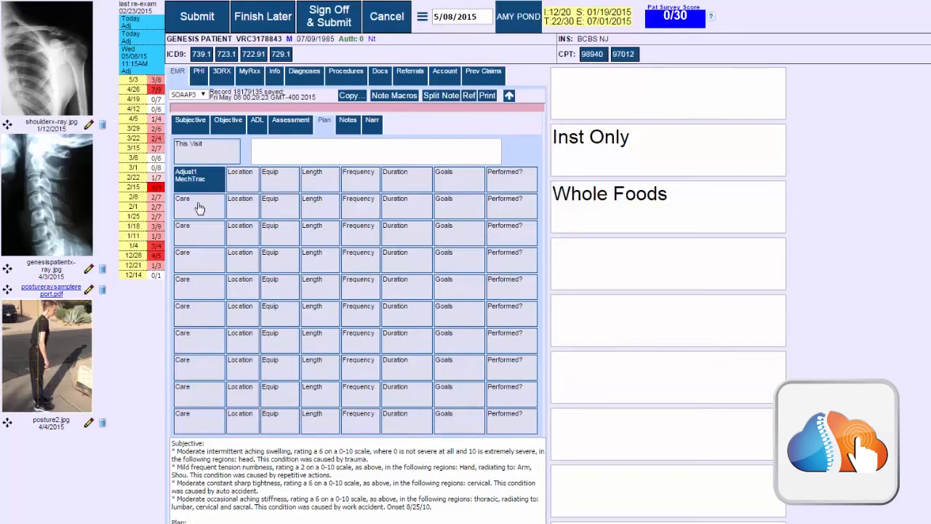
mouse_move(545, 128)
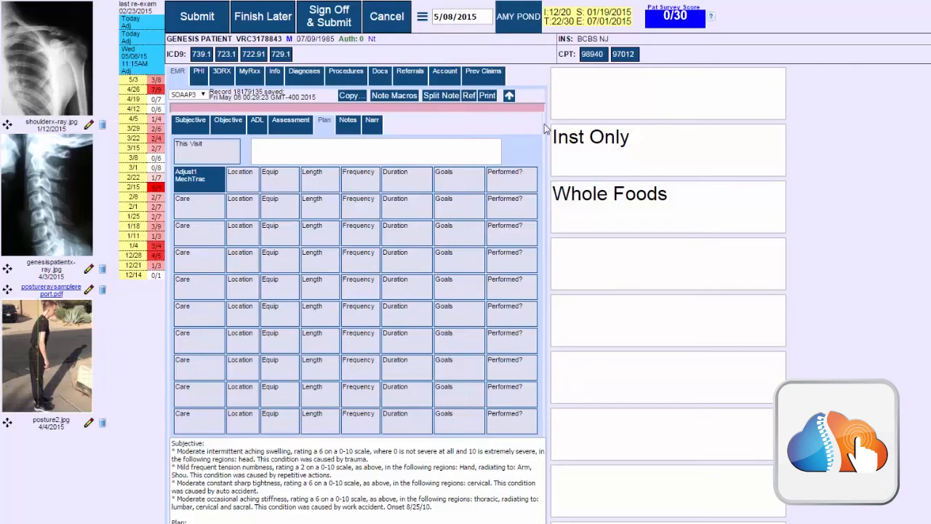
mouse_move(642, 67)
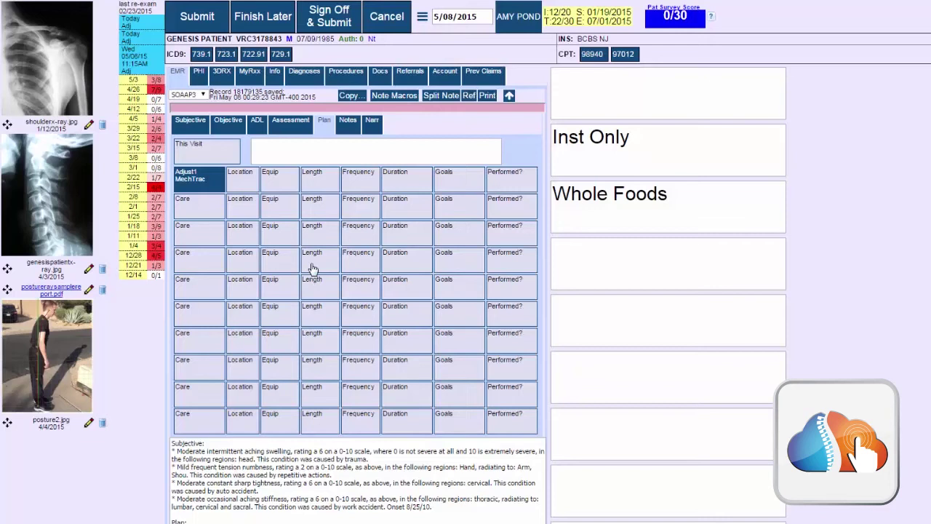
mouse_move(595, 80)
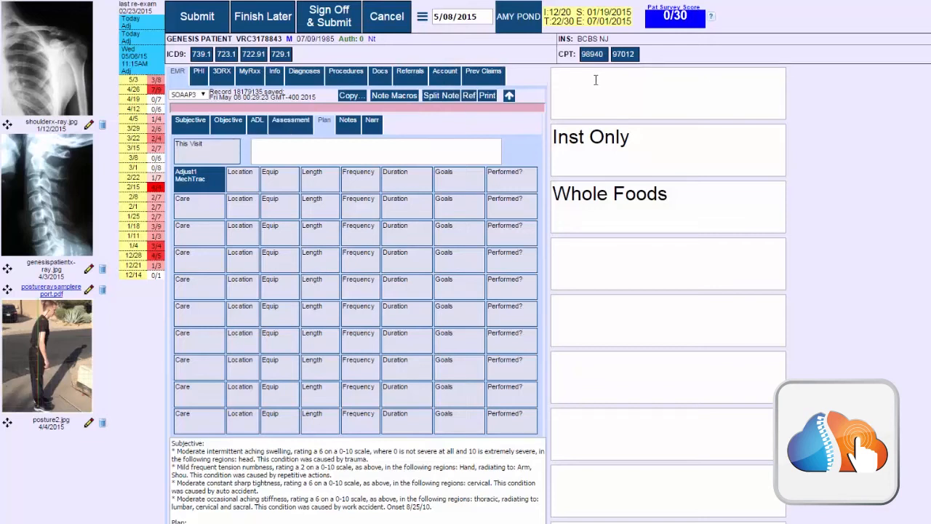
click(593, 54)
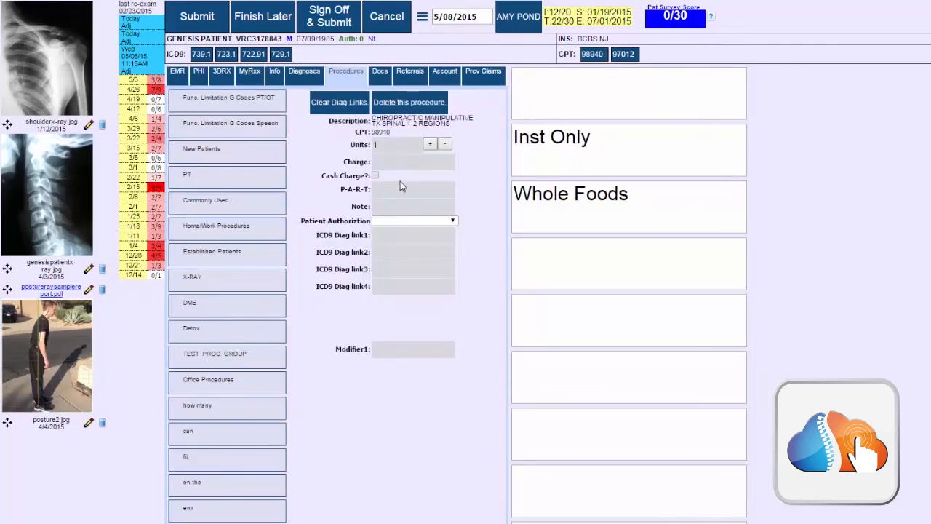
click(413, 235)
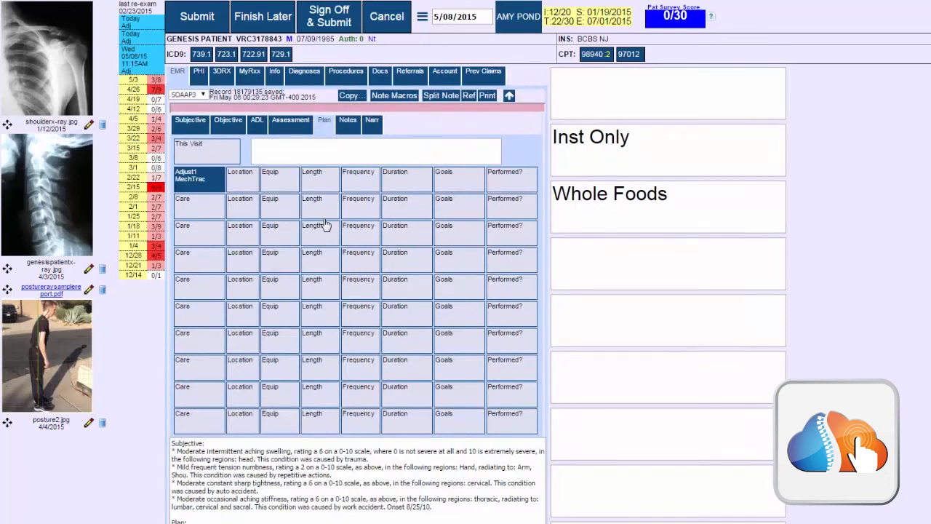
mouse_move(353, 234)
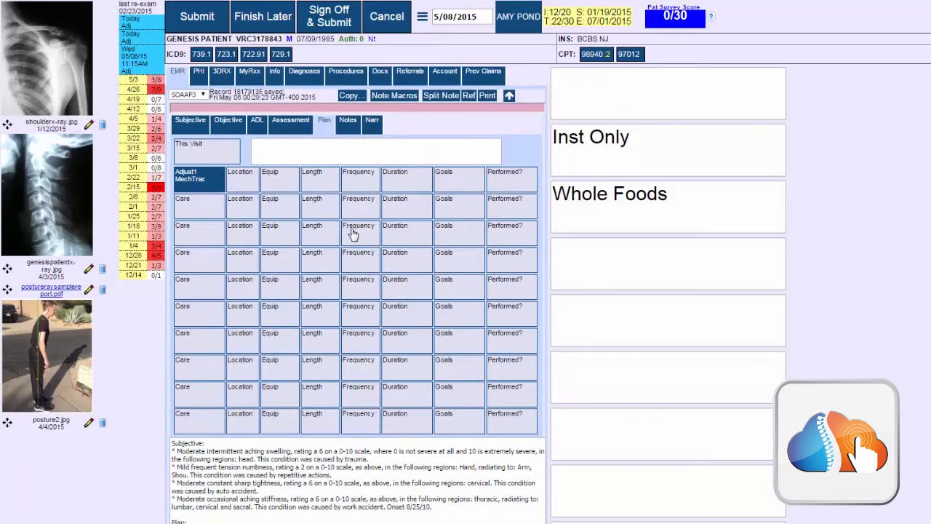